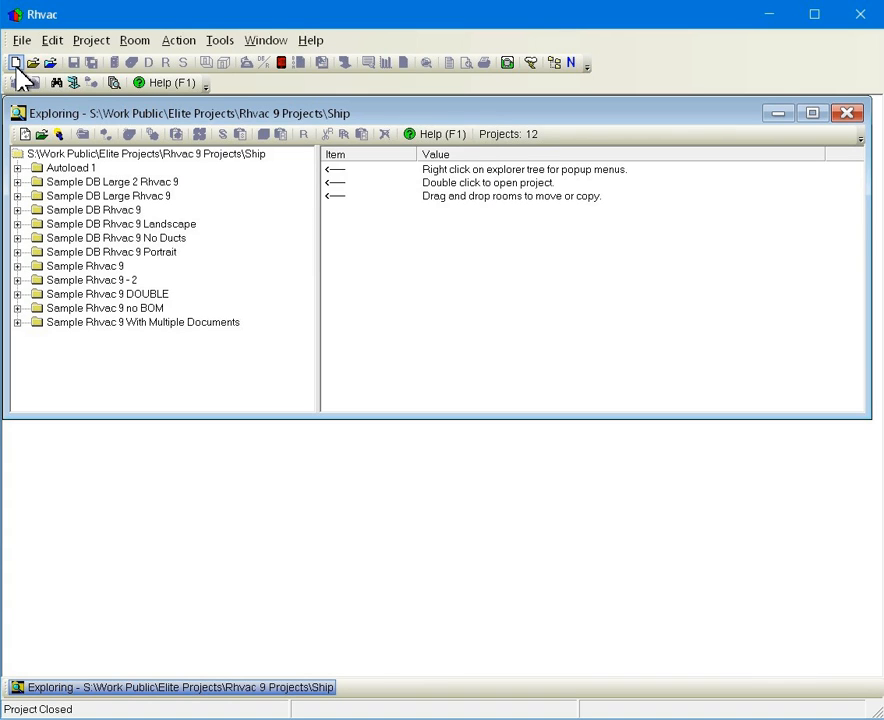
# Step: Create a new untitled project from the New Project toolbar button
pyautogui.click(15, 62)
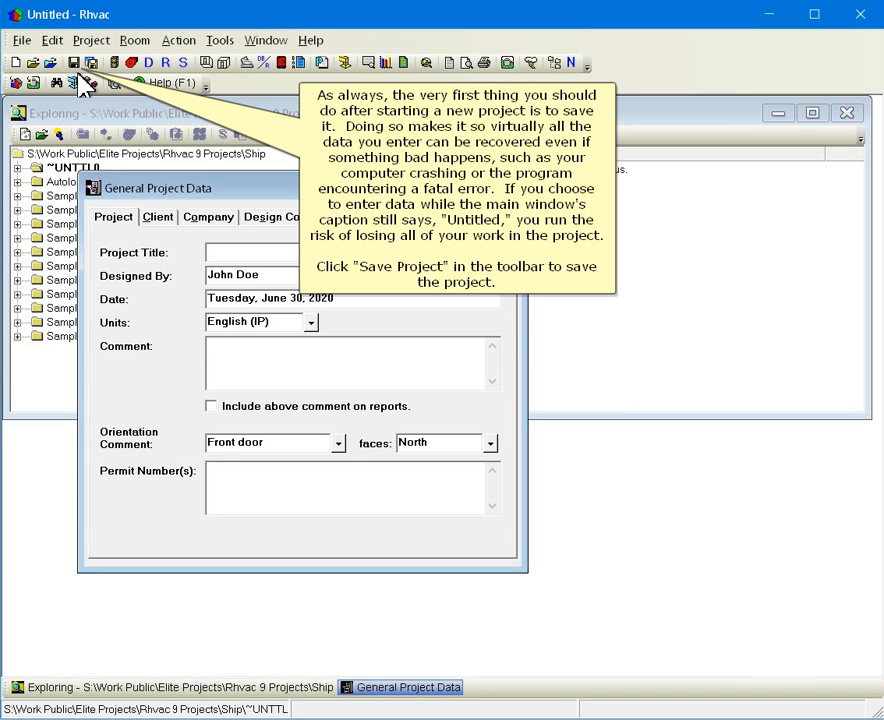
# Step: Save the project under the file name 'Jones Residence'
pyautogui.click(90, 62)
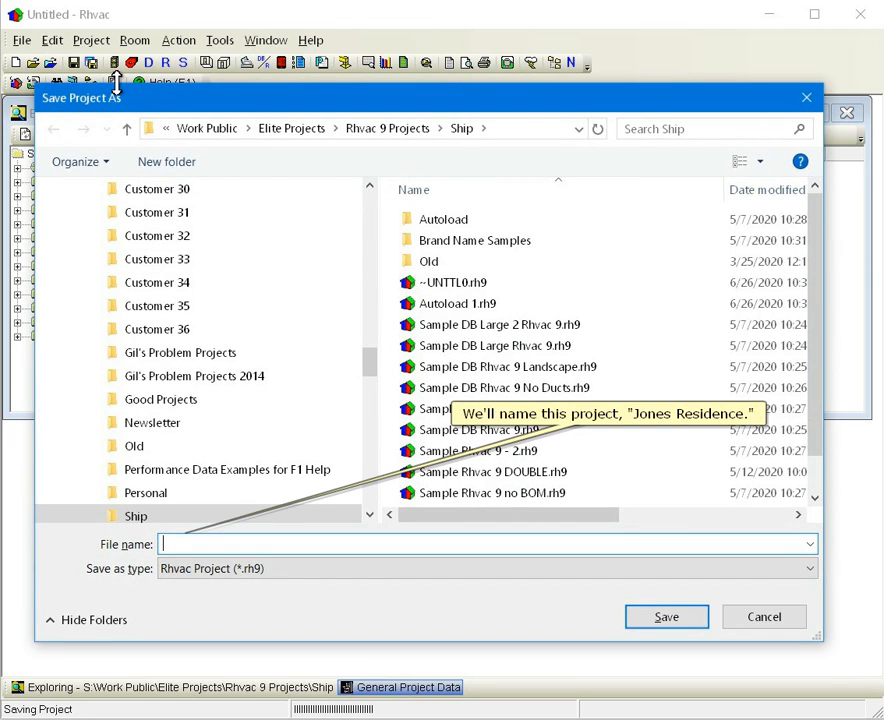
pyautogui.write('Jones Resi')
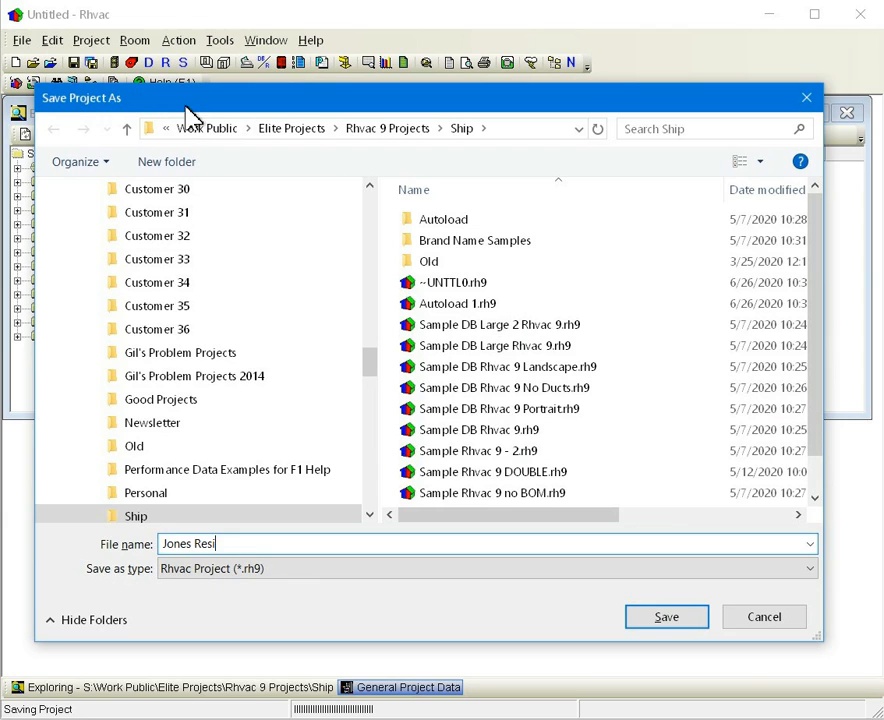
pyautogui.write('dence')
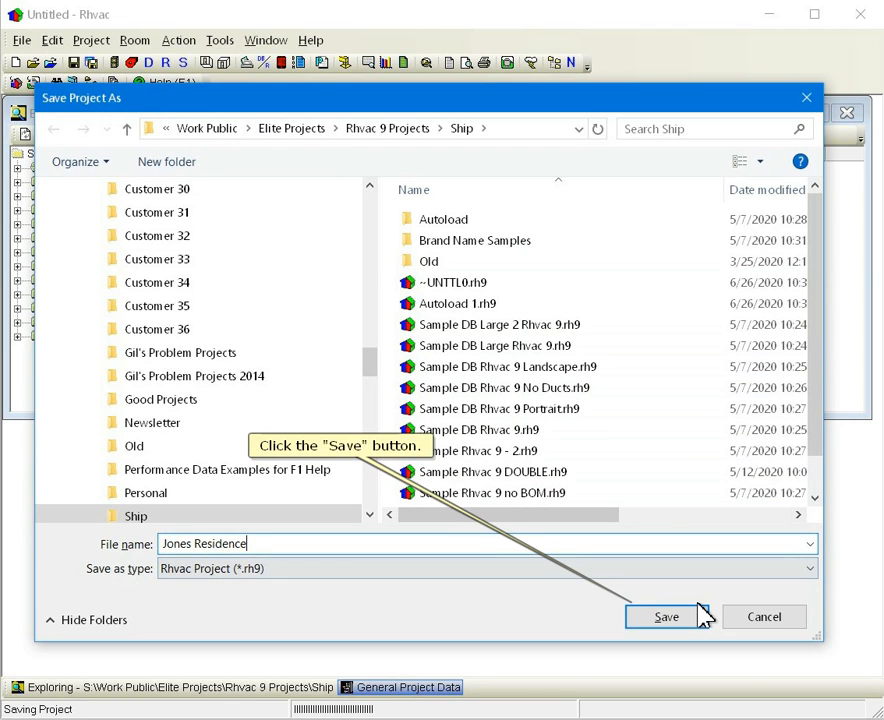
pyautogui.moveTo(667, 616)
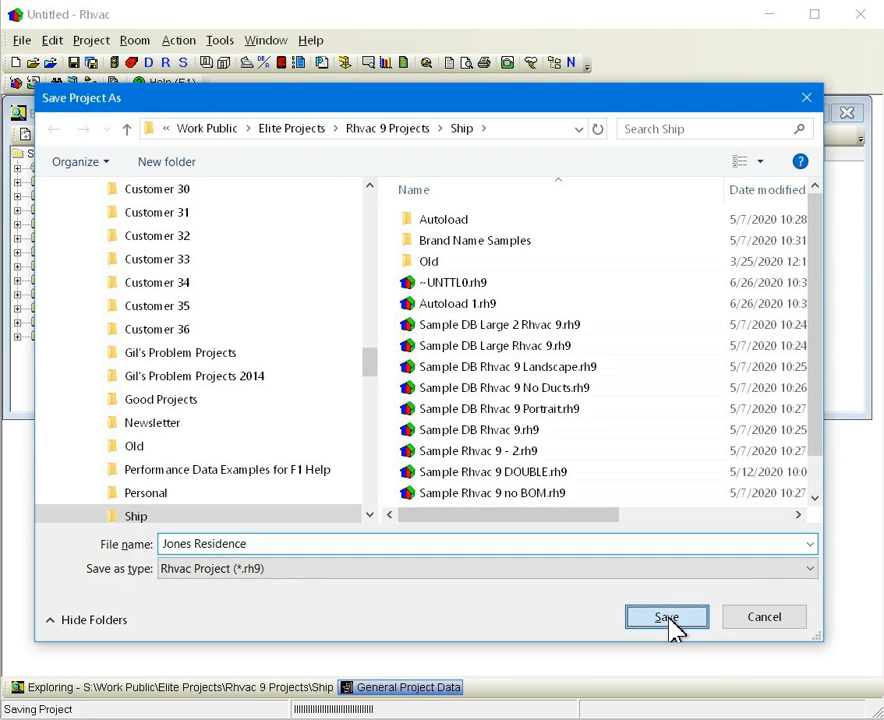
pyautogui.click(666, 616)
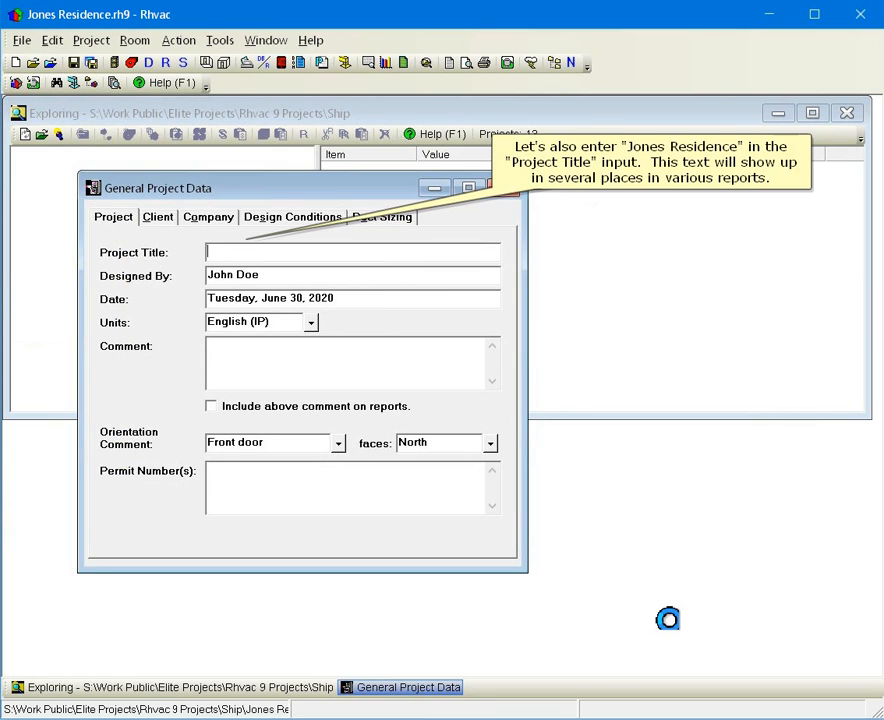
# Step: Enter 'Jones Residence' as the project title and refill the date with today's date
pyautogui.write('Jones Residence')
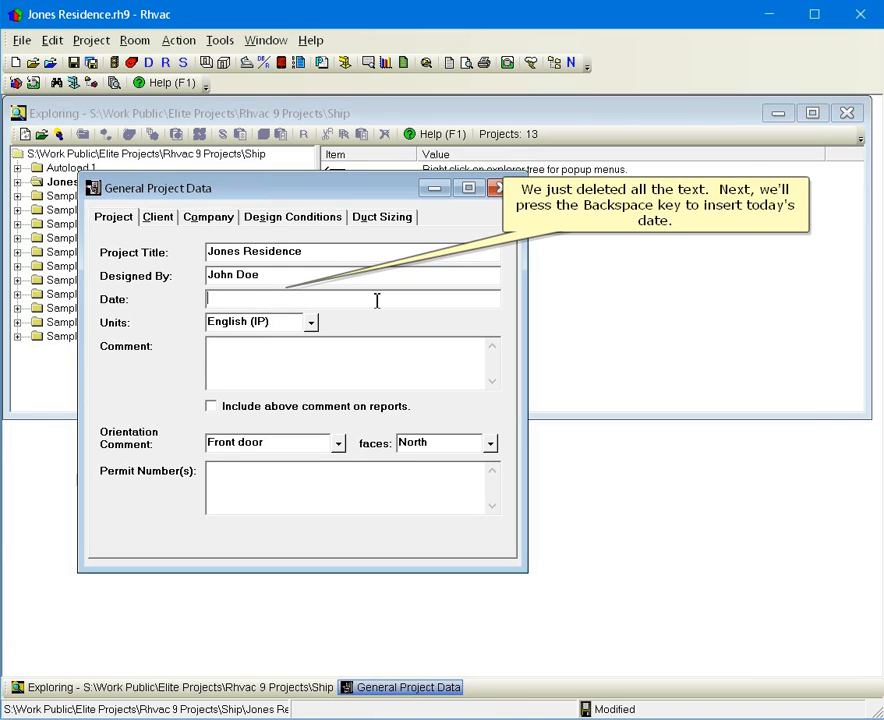
pyautogui.press('backspace')
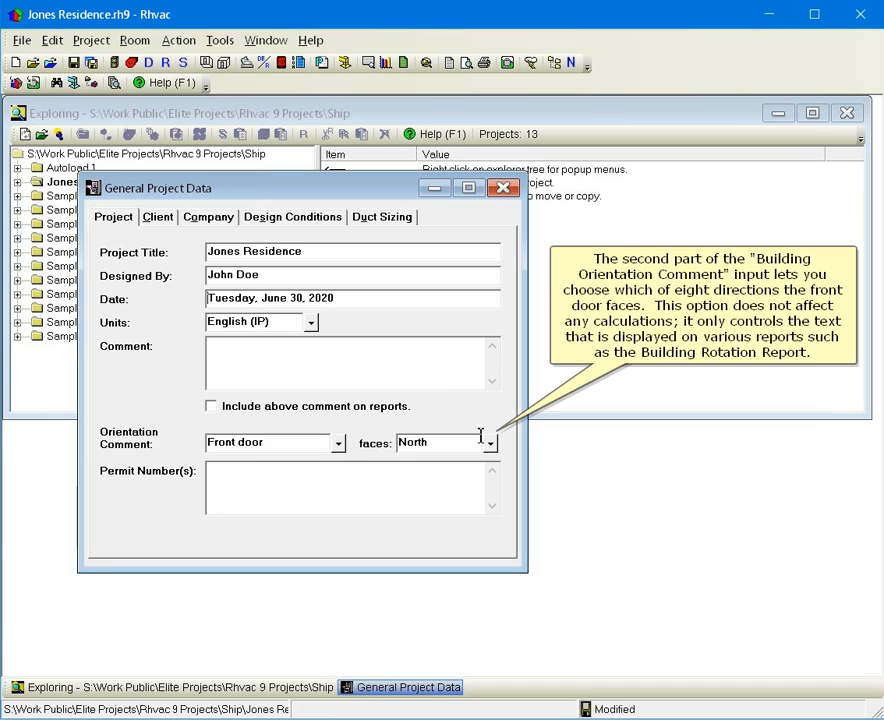
# Step: Change the front door orientation from North to Southeast
pyautogui.click(489, 442)
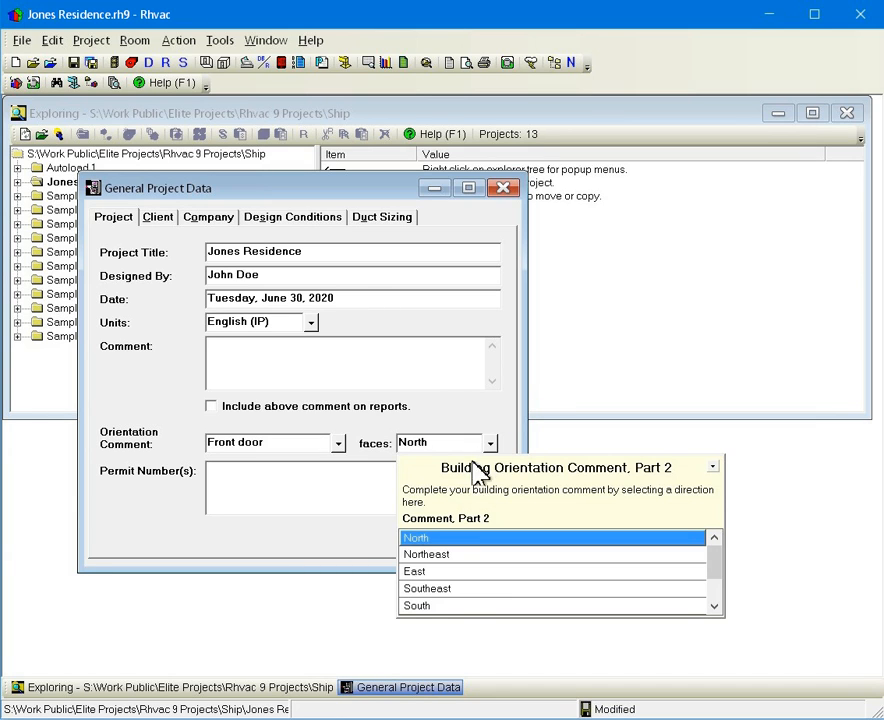
pyautogui.moveTo(463, 605)
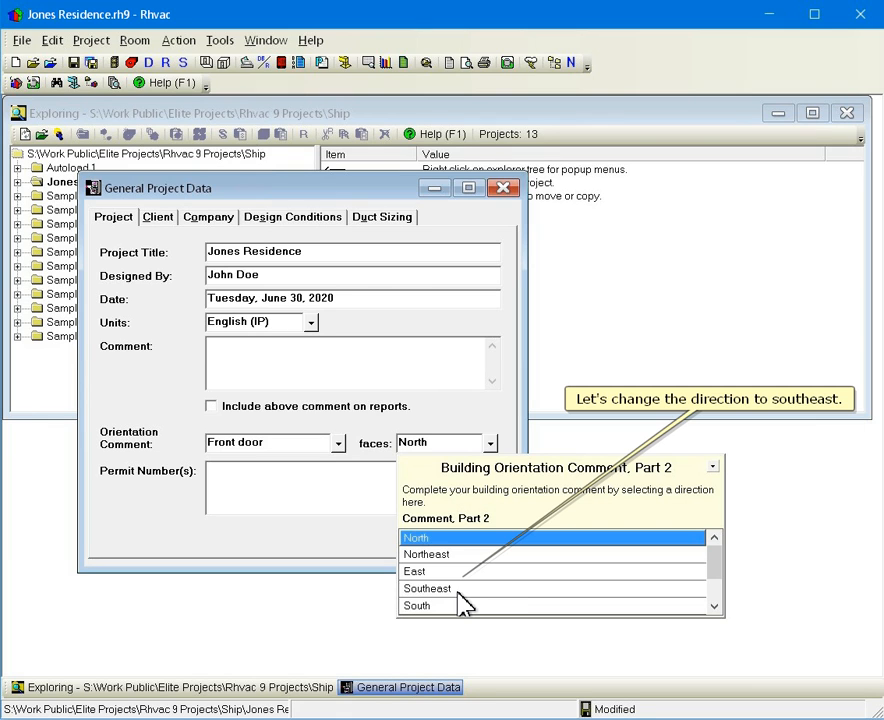
pyautogui.click(427, 588)
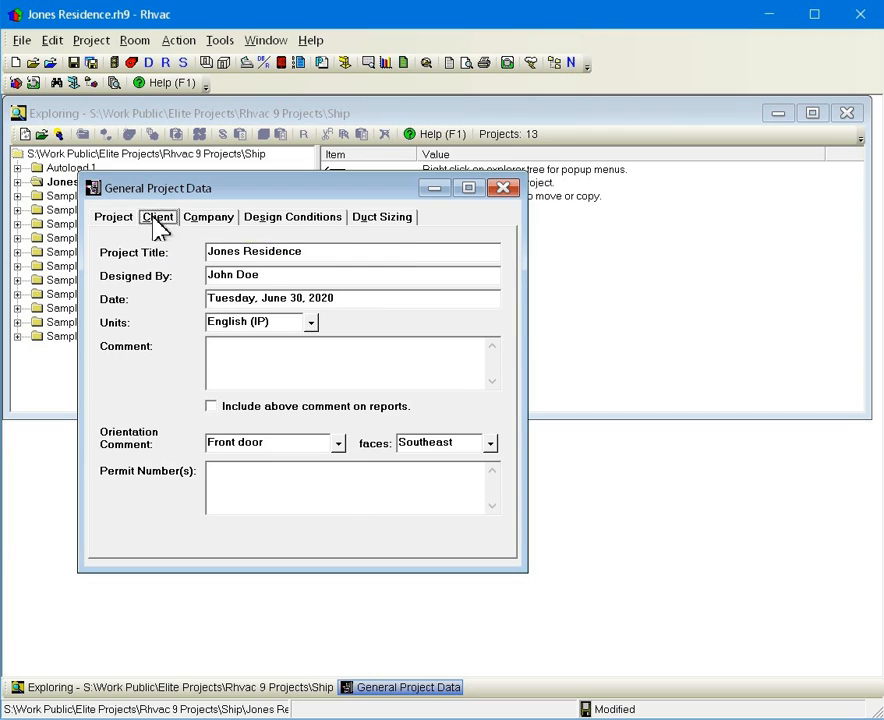
# Step: Enter client Mr. & Mrs. Jones at 456 Oak St., then review ABC Heating & Cooling company details
pyautogui.click(157, 217)
pyautogui.write('456 Oak St.')
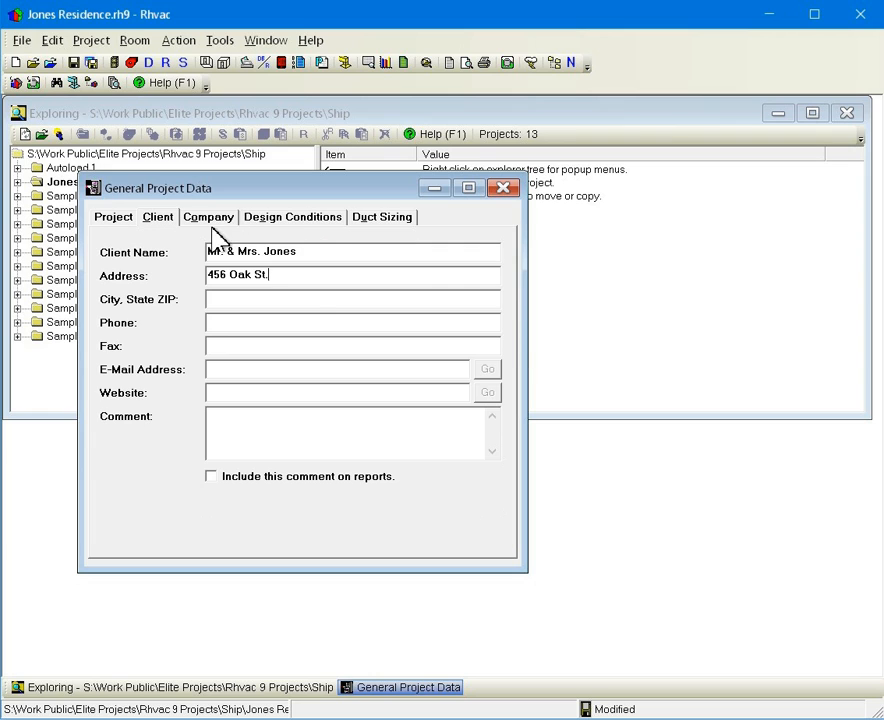
pyautogui.click(208, 217)
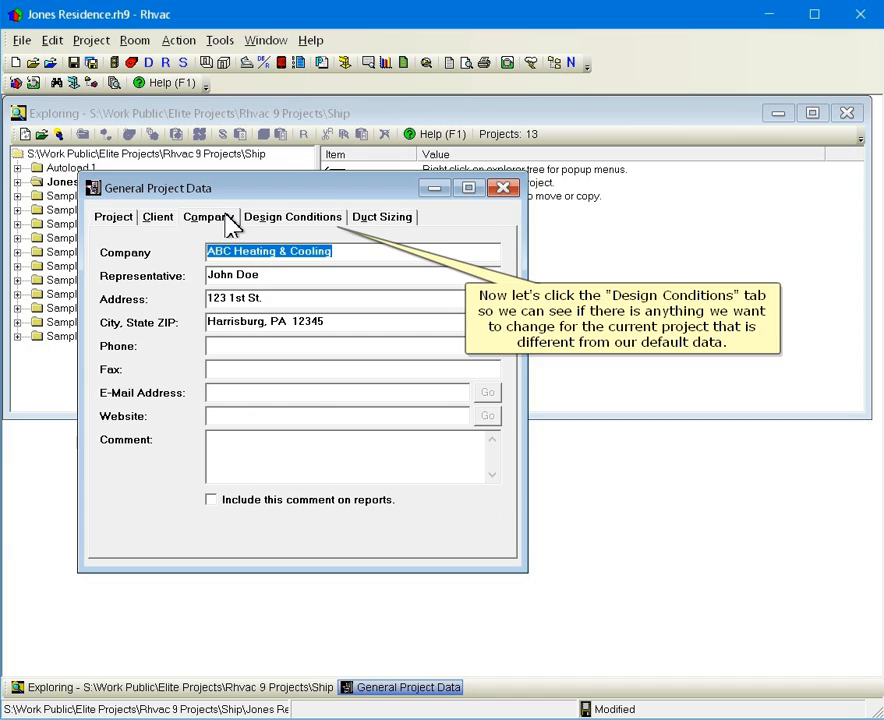
pyautogui.click(293, 217)
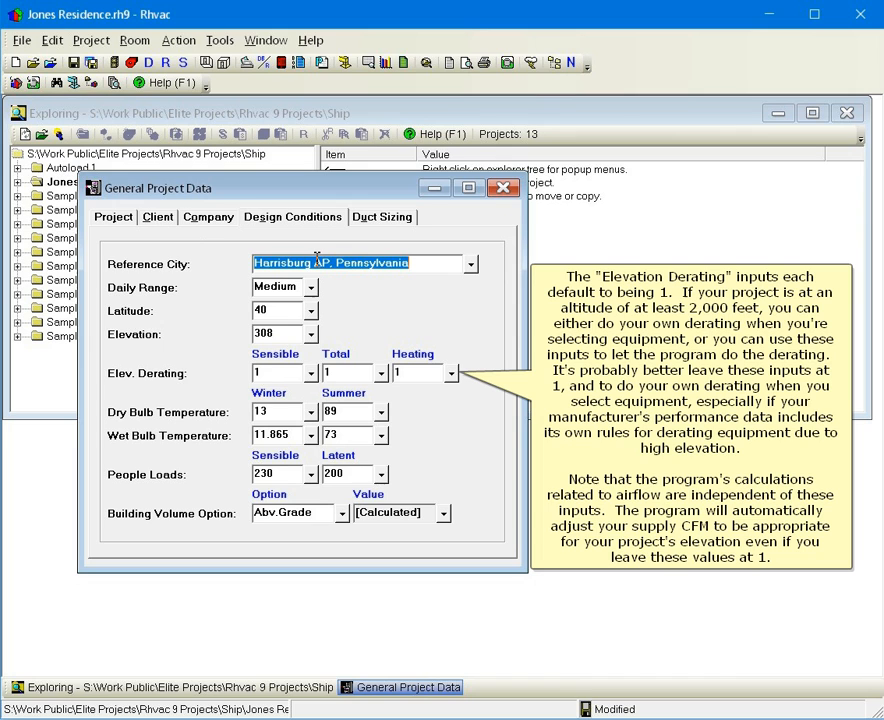
pyautogui.moveTo(350, 295)
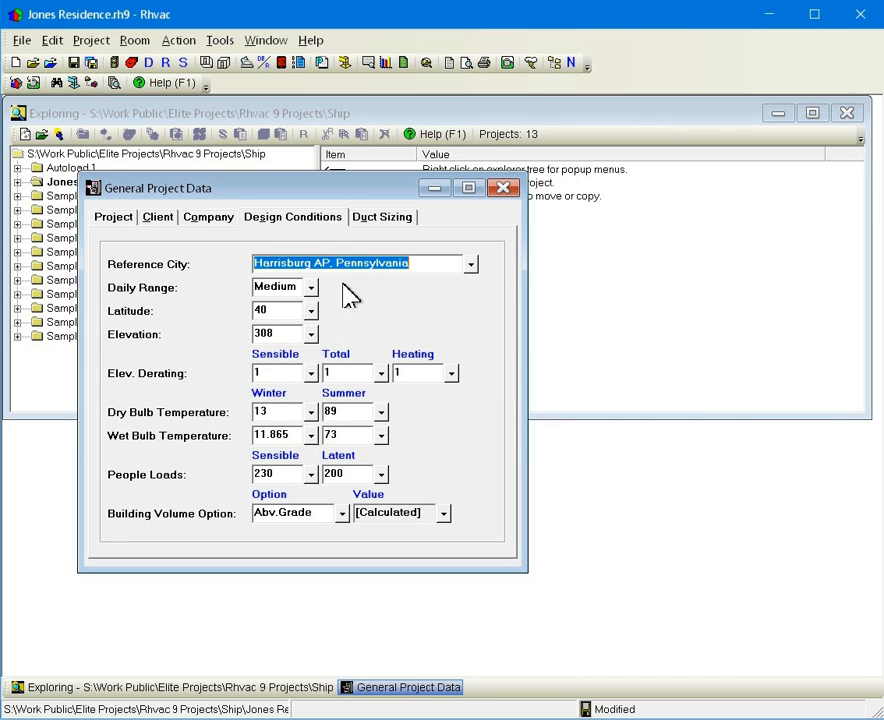
pyautogui.moveTo(390, 340)
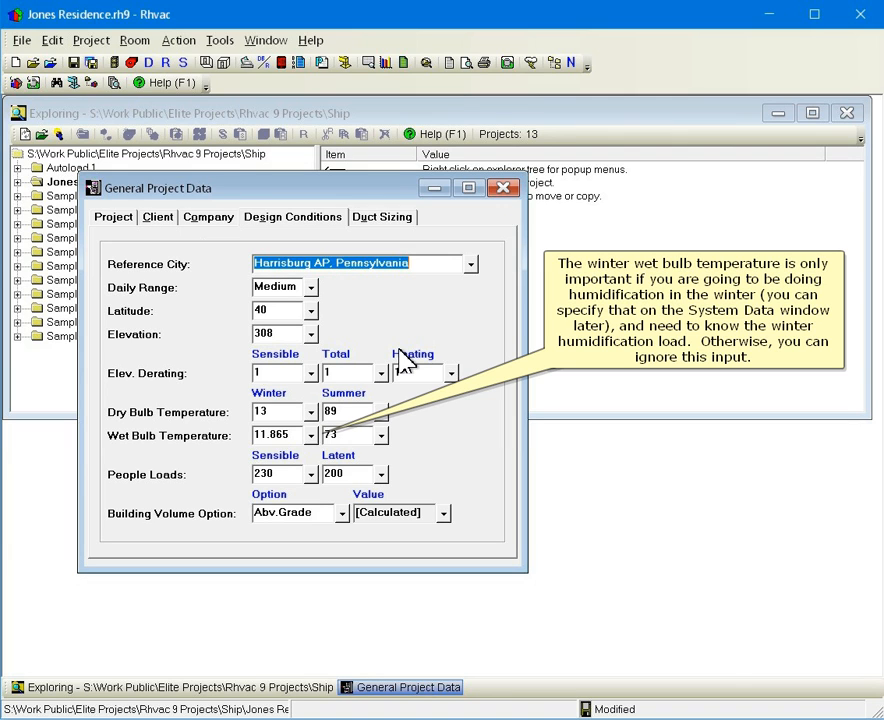
pyautogui.moveTo(413, 473)
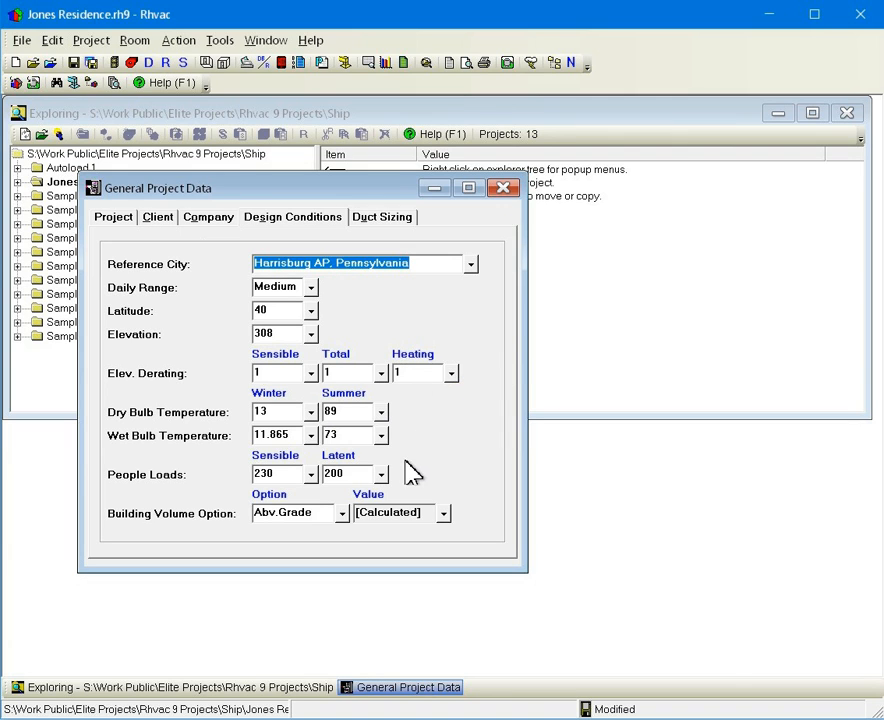
pyautogui.moveTo(400, 477)
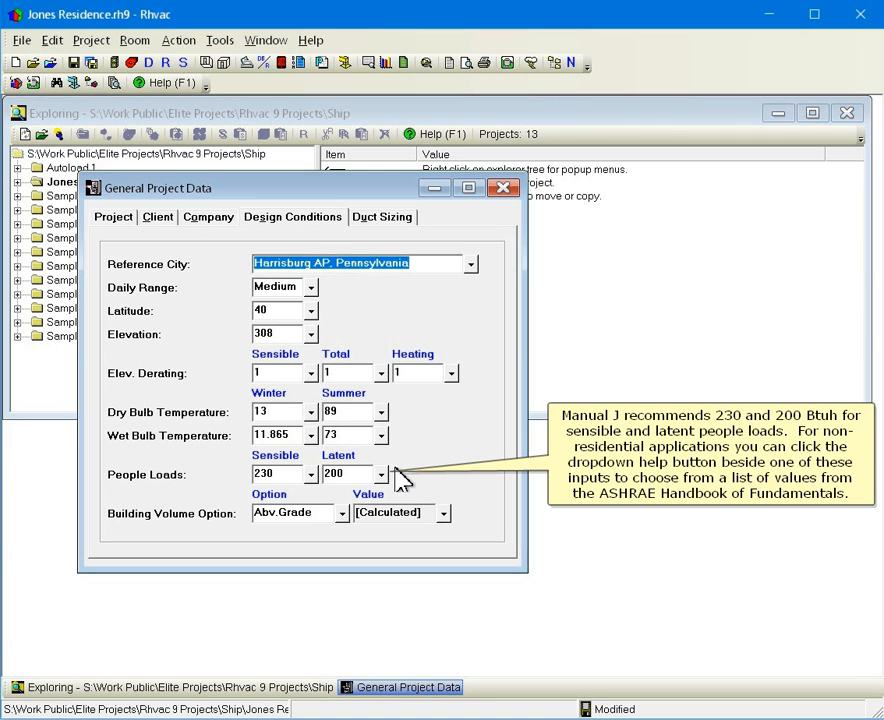
pyautogui.click(382, 473)
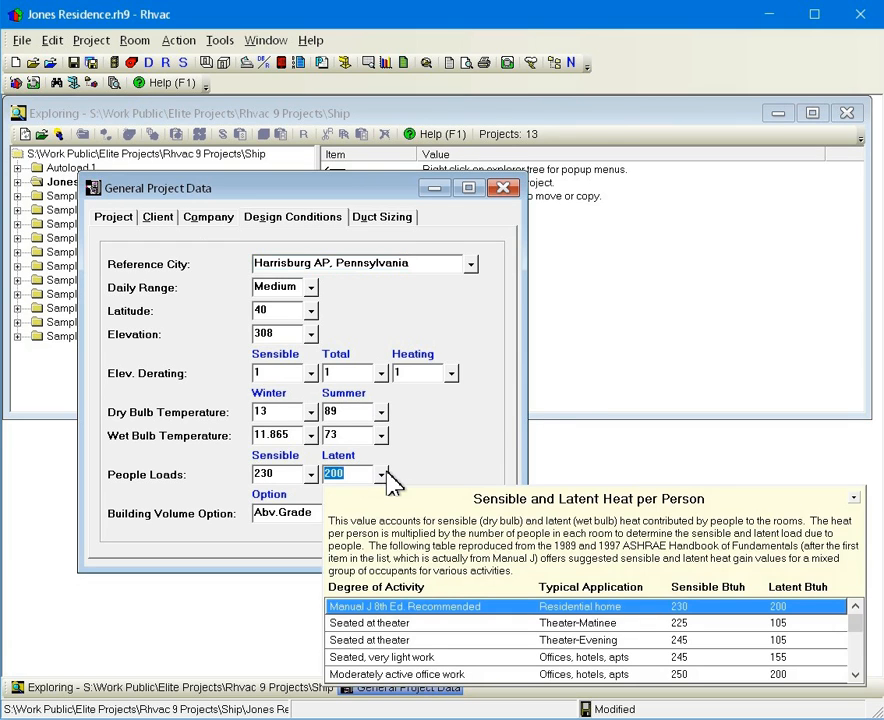
pyautogui.moveTo(383, 473)
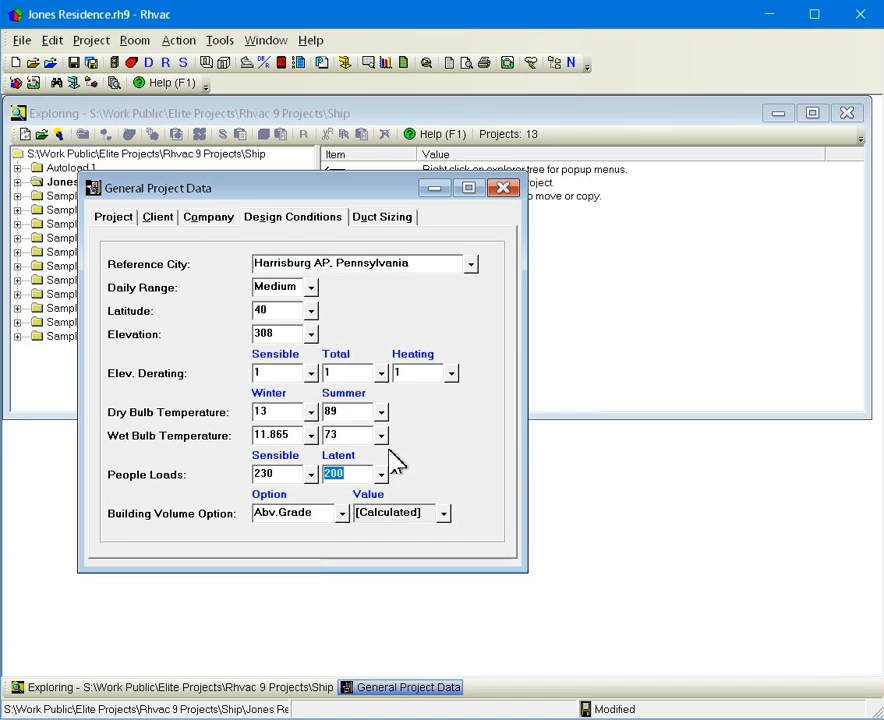
pyautogui.moveTo(370, 245)
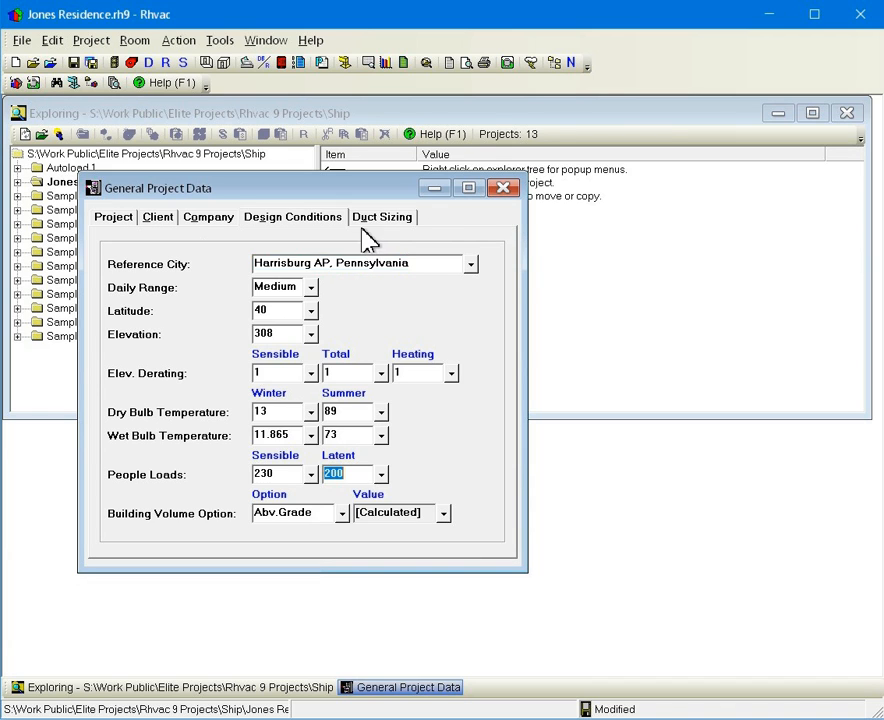
# Step: Show the duct sizing settings and select the main trunk maximum velocity (900)
pyautogui.click(382, 217)
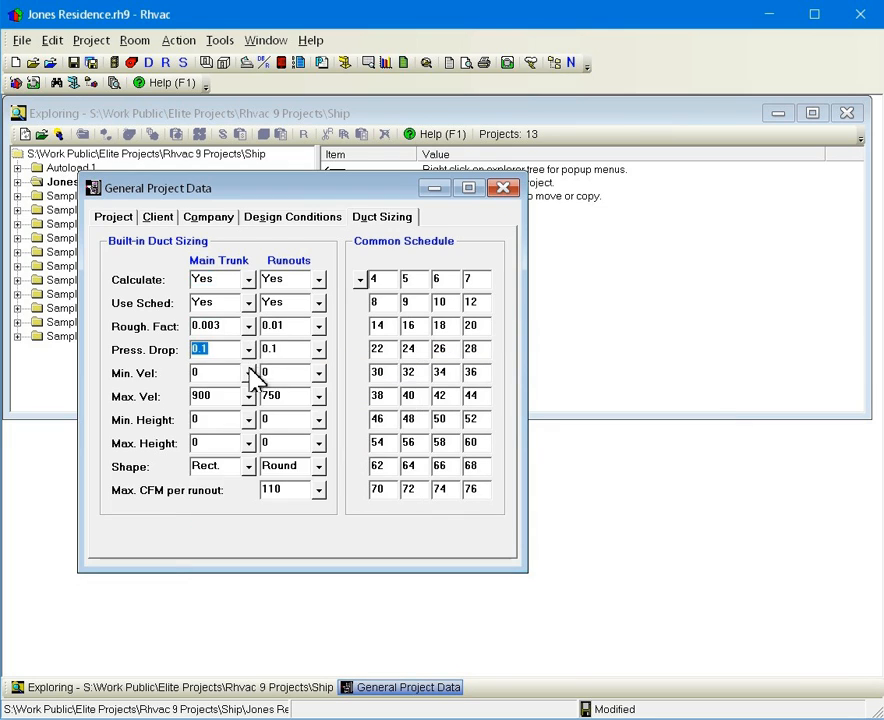
pyautogui.click(247, 396)
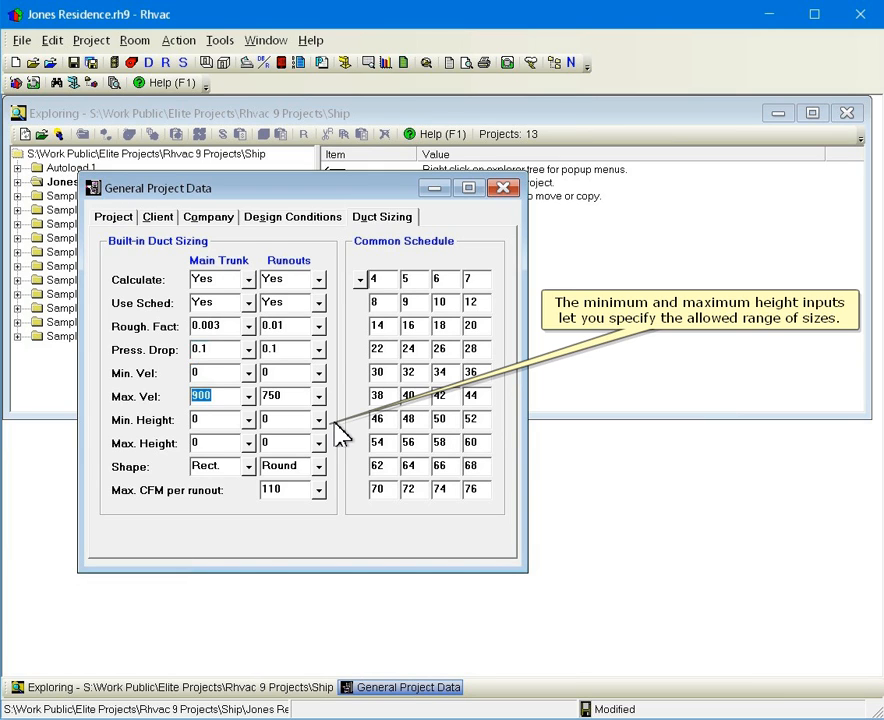
pyautogui.moveTo(485, 473)
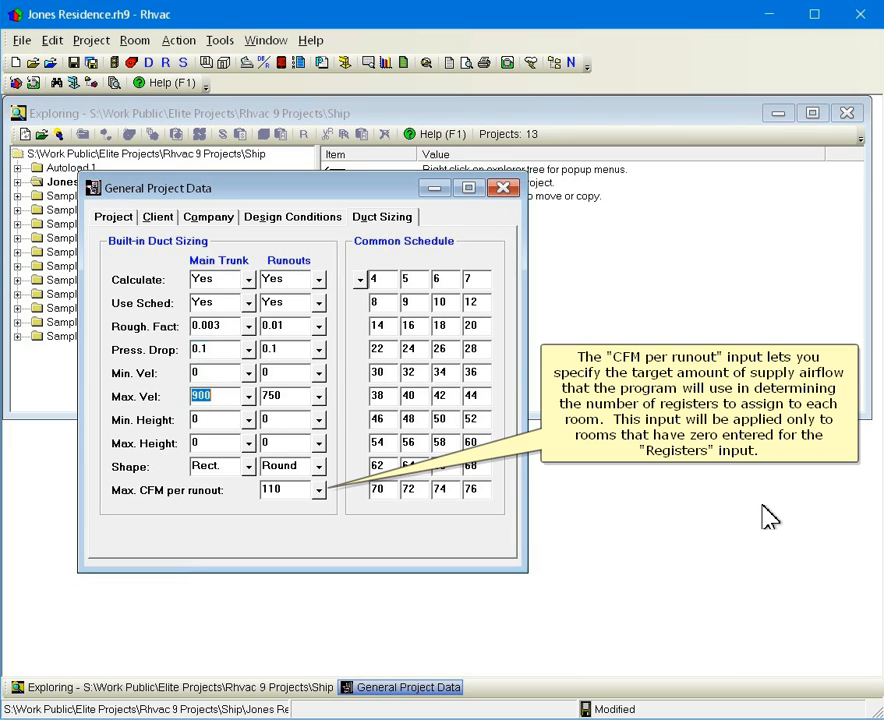
pyautogui.moveTo(845, 540)
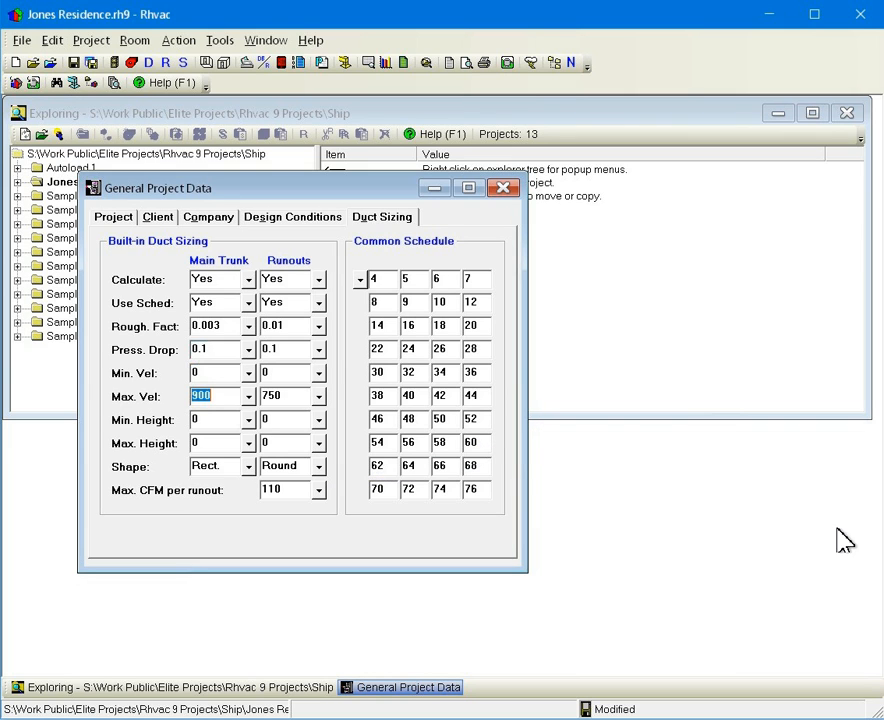
pyautogui.moveTo(403, 241)
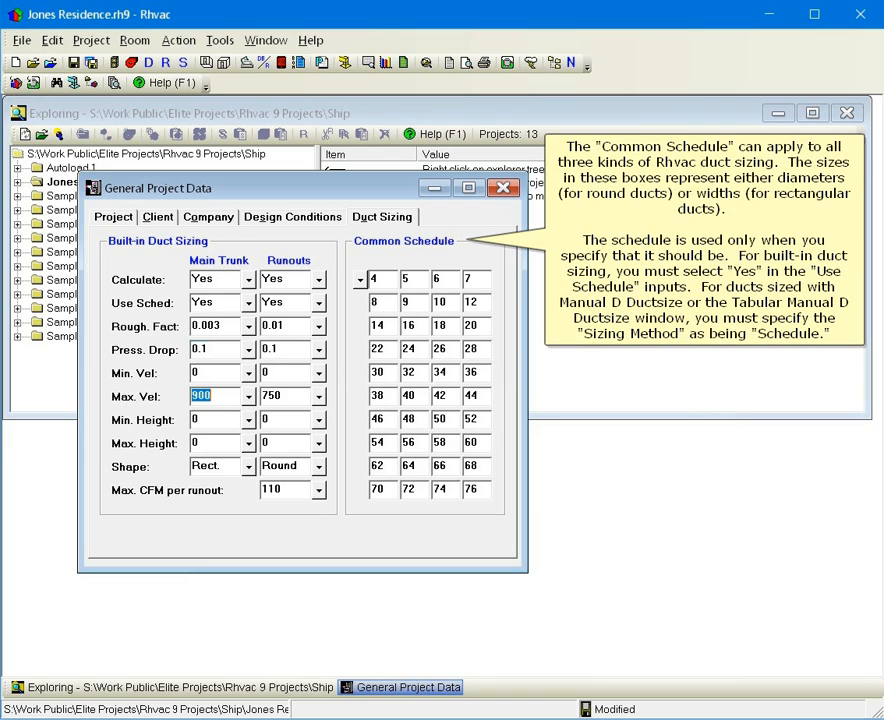